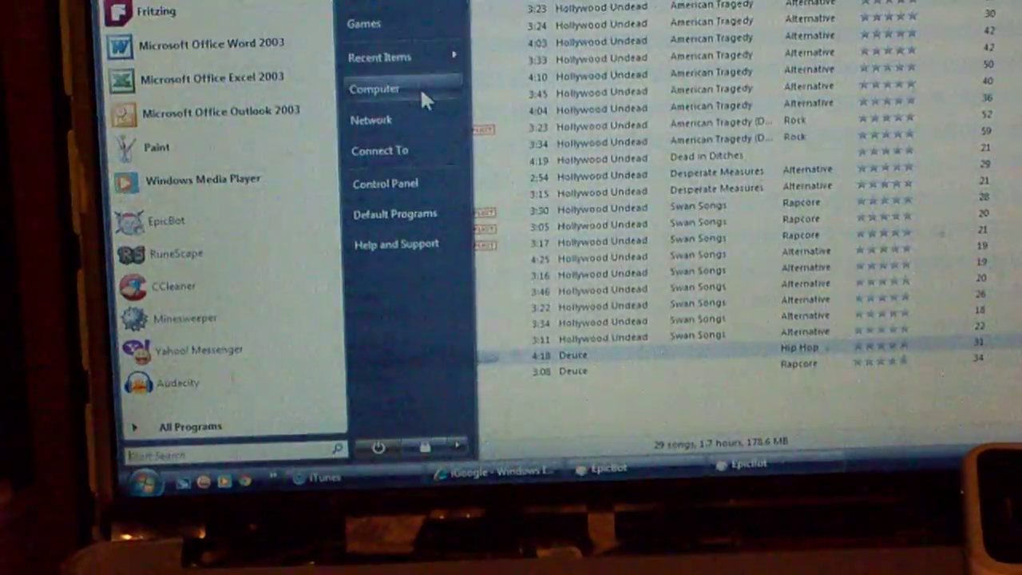
Open Computer from the Start Menu to show the drives and devices
left_click(374, 90)
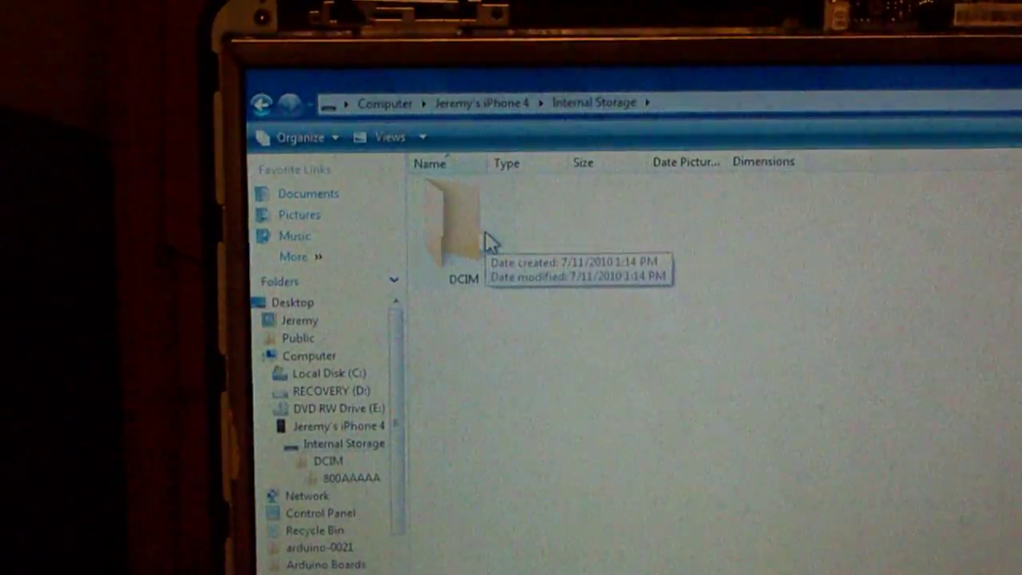
mouse_move(476, 291)
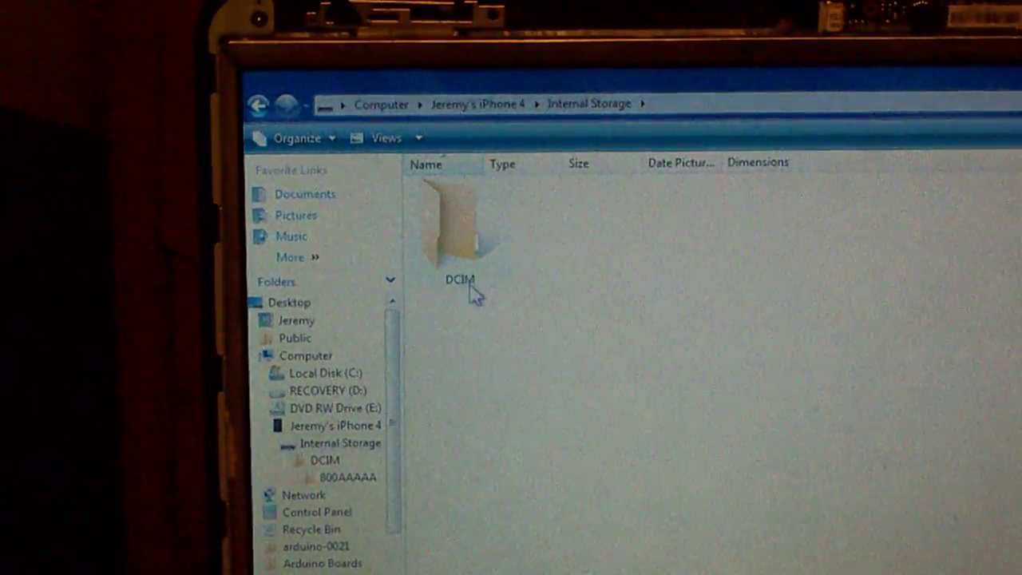
Open the DCIM folder on the iPhone 4's Internal Storage
double_click(460, 223)
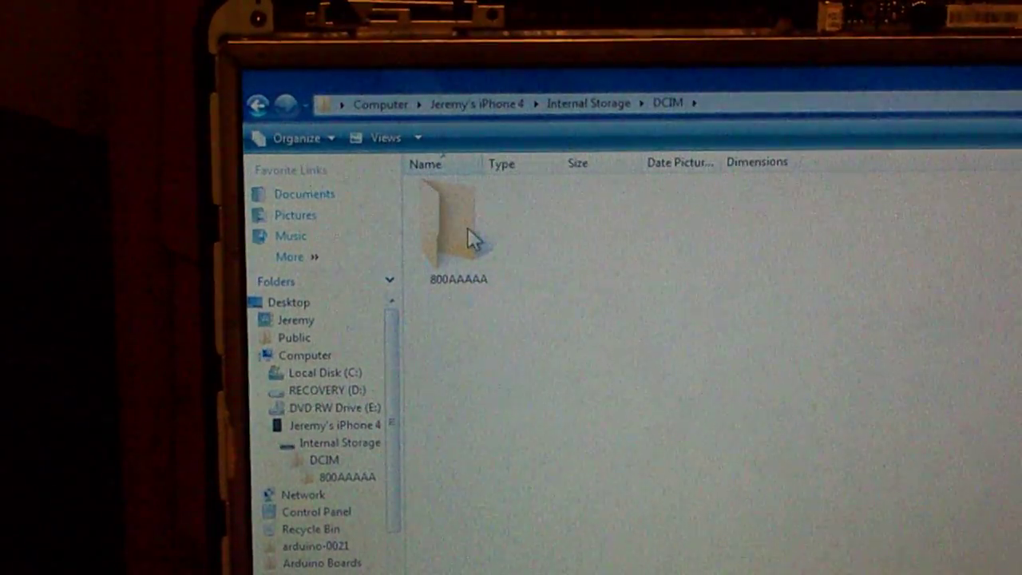
mouse_move(455, 223)
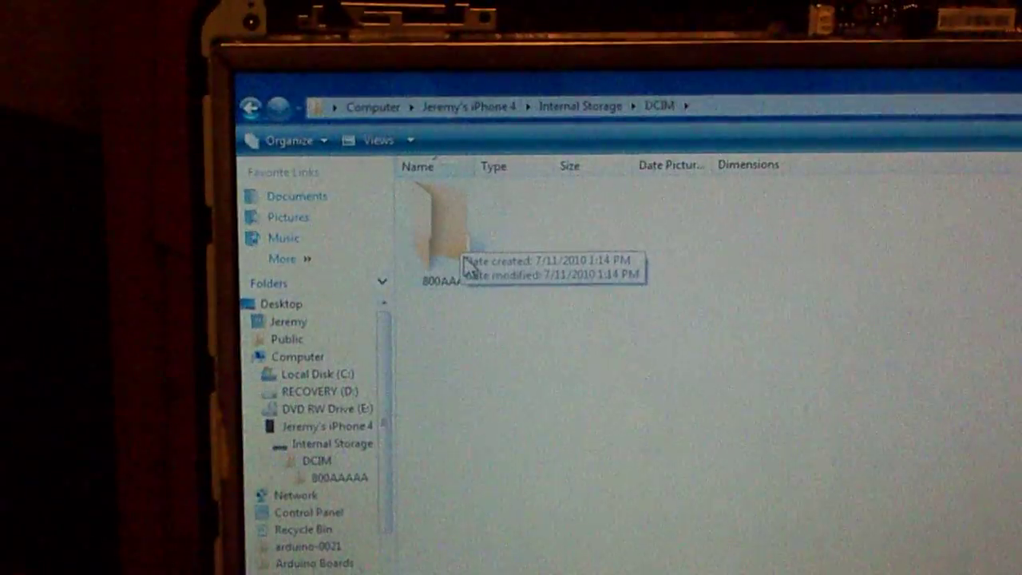
Open the 800AAAAA folder and browse the iPhone's photos and MOV video
double_click(434, 231)
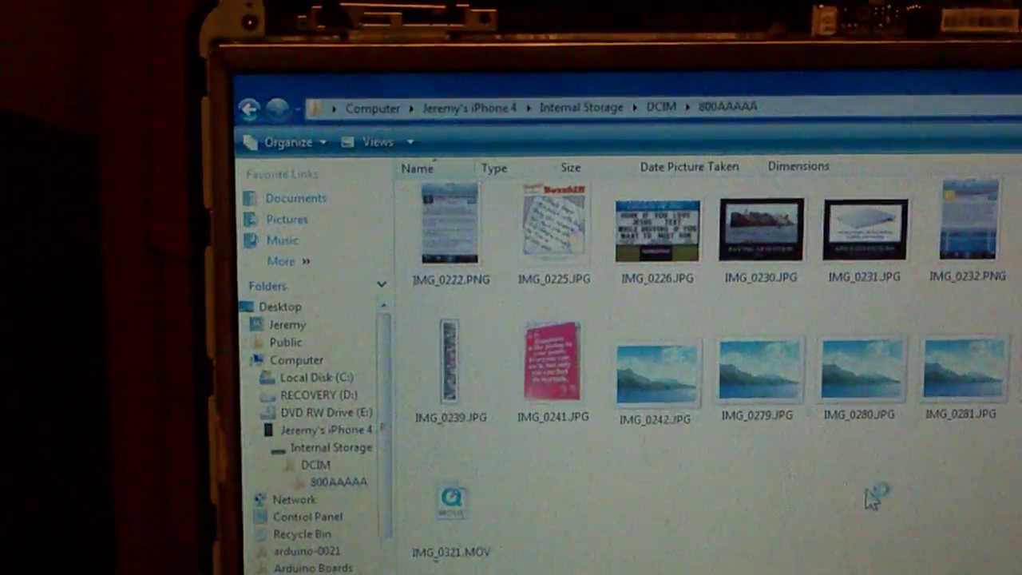
scroll("down", 3)
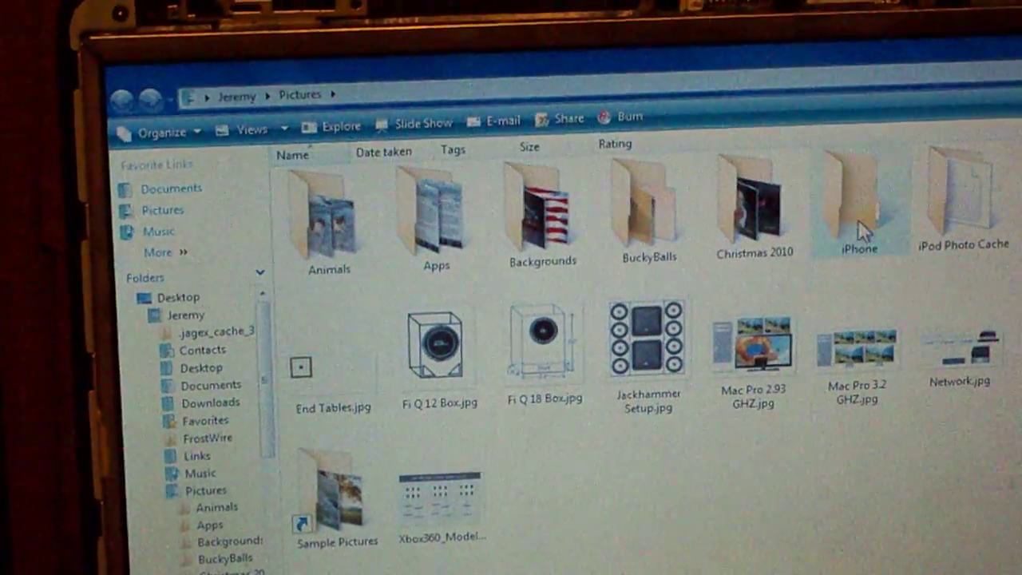
Open the new iPhone folder inside Pictures
double_click(857, 204)
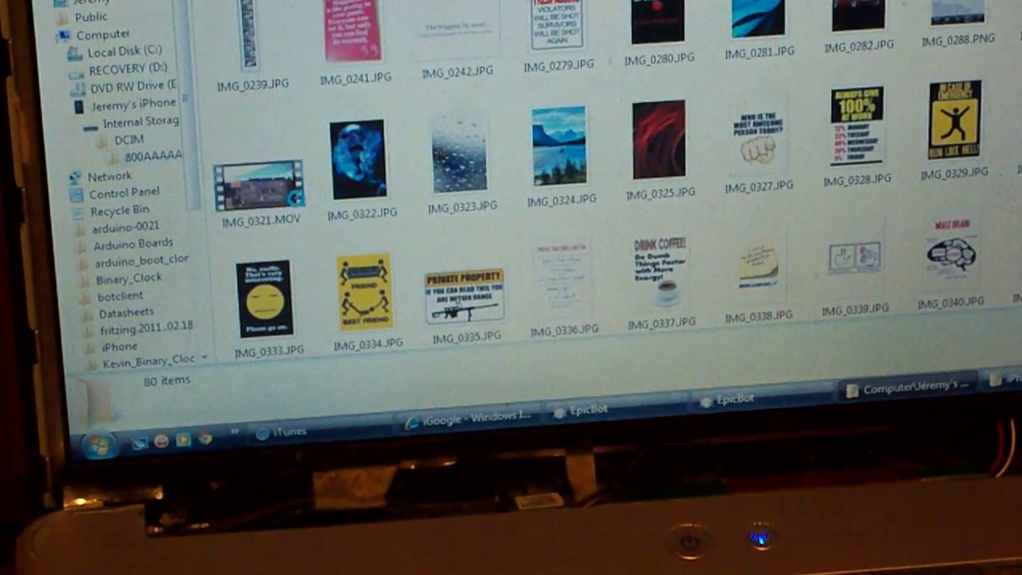
Begin selecting the 13 photos in 800AAAAA to copy
left_click(259, 189)
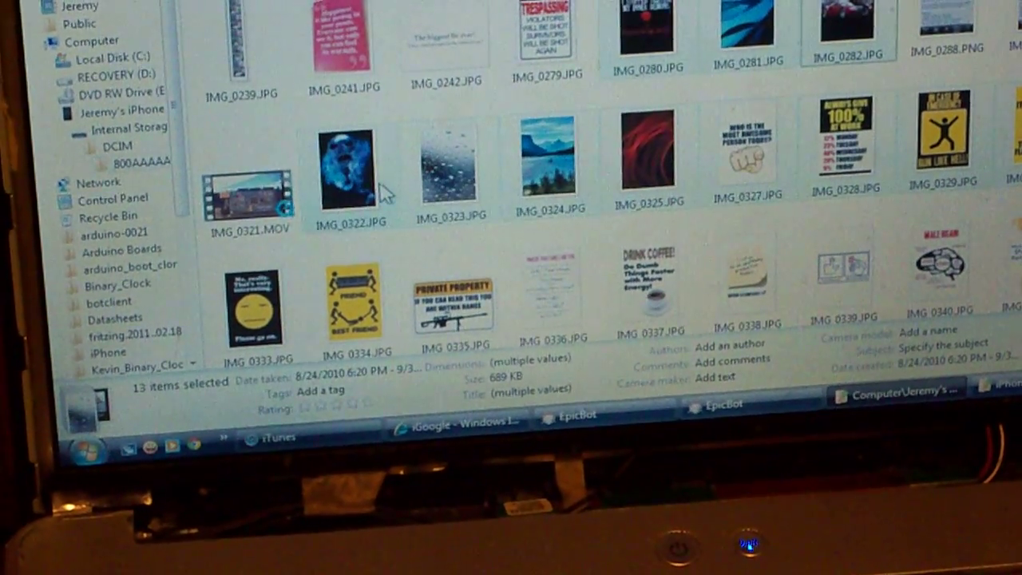
mouse_move(348, 160)
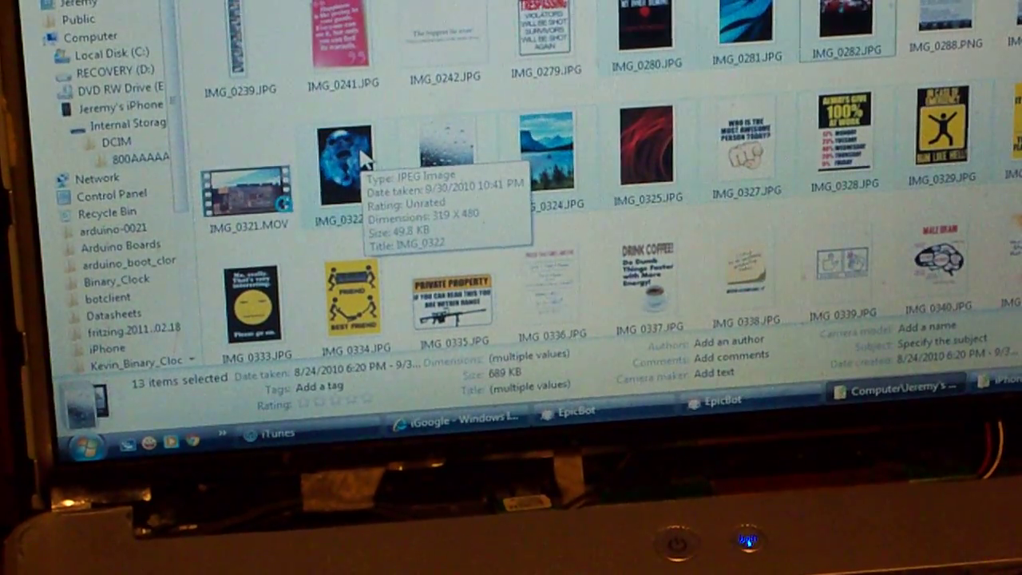